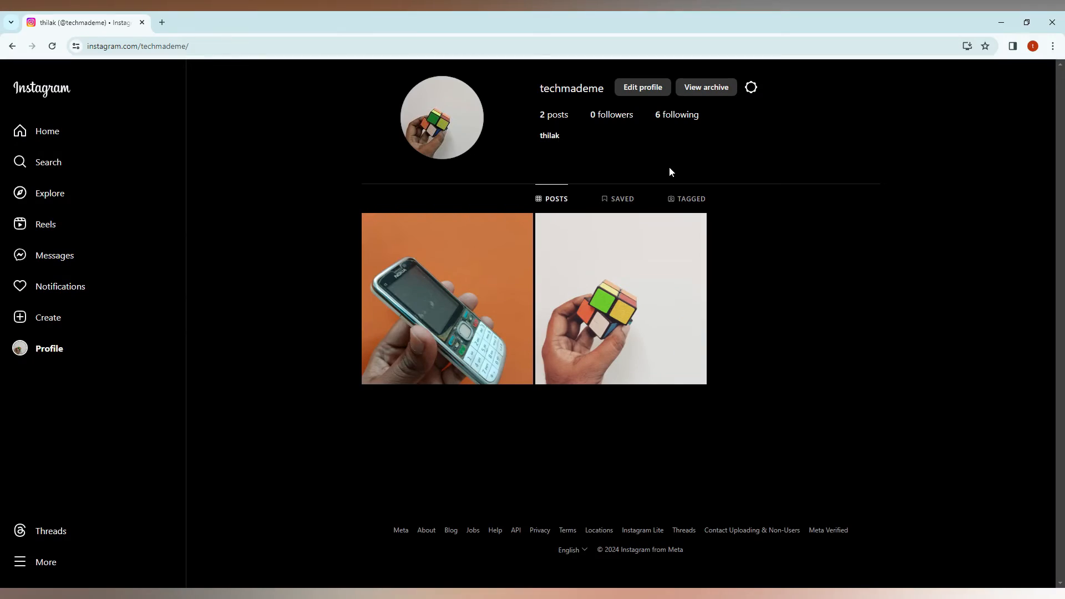
mouse_move(494, 15)
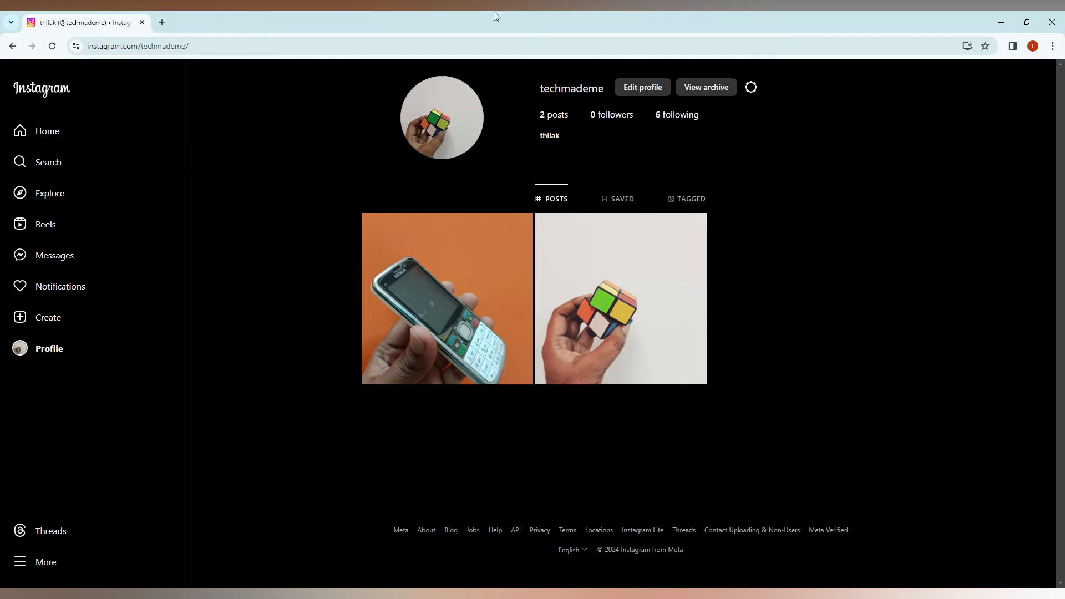
mouse_move(948, 310)
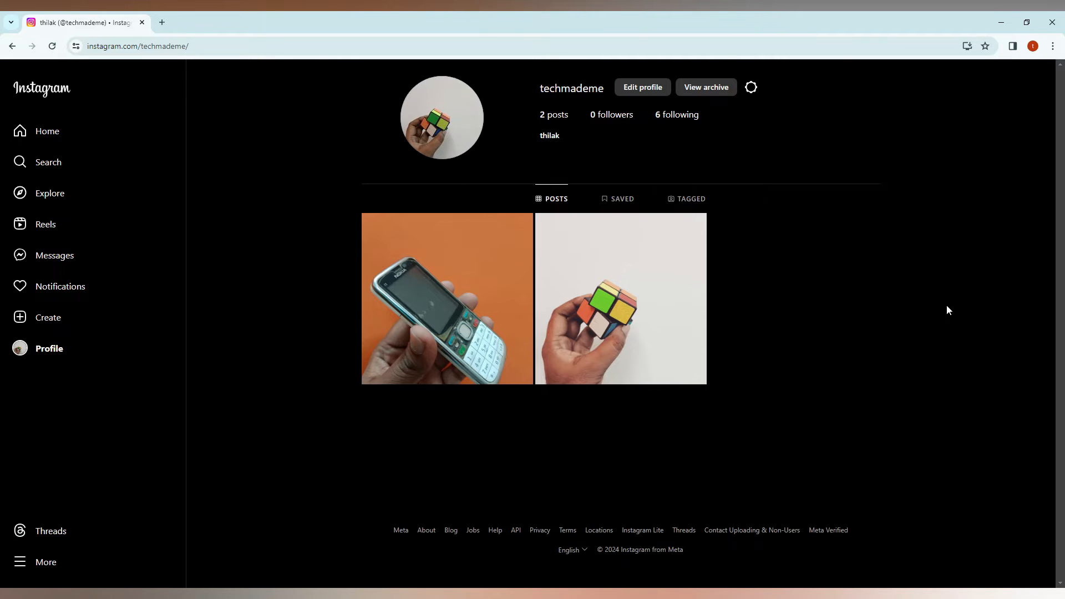
Open the Nokia phone post from the profile's posts grid
click(447, 298)
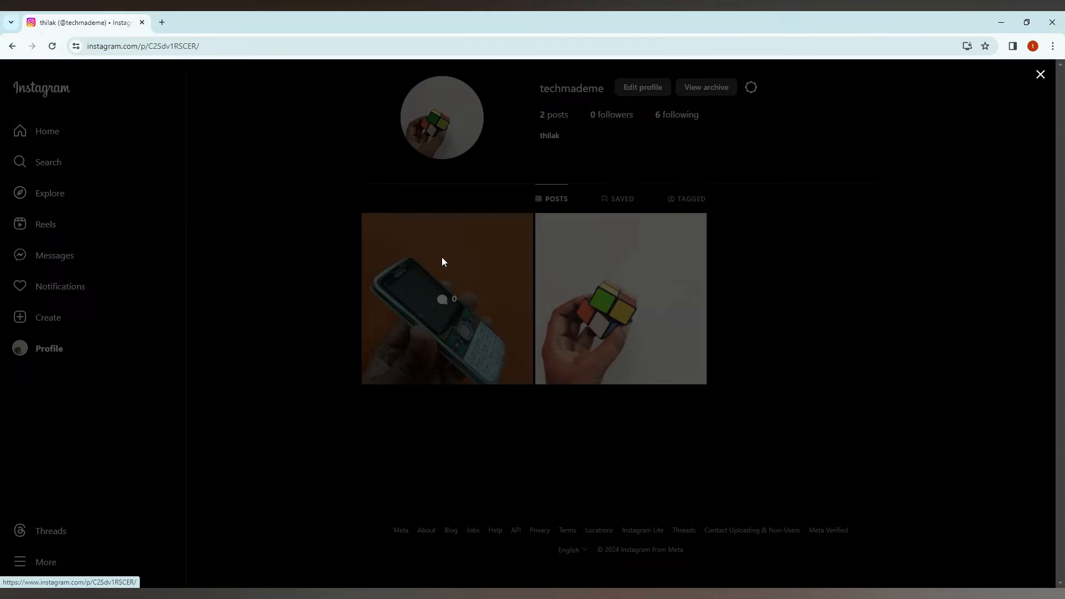
Show the Nokia post's options list with Delete and Edit
click(447, 298)
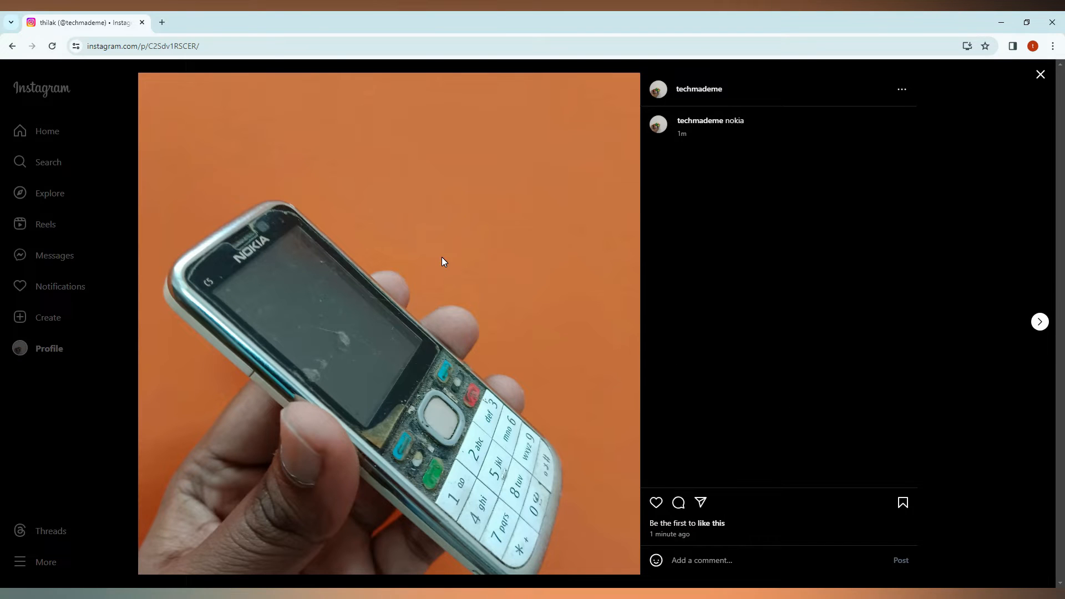
mouse_move(676, 135)
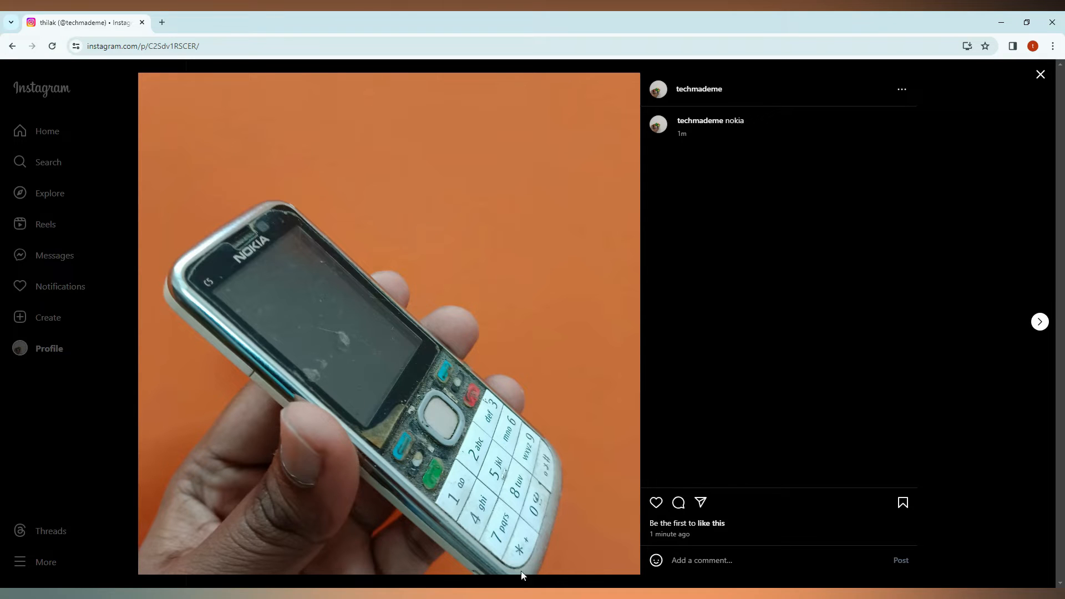
mouse_move(964, 143)
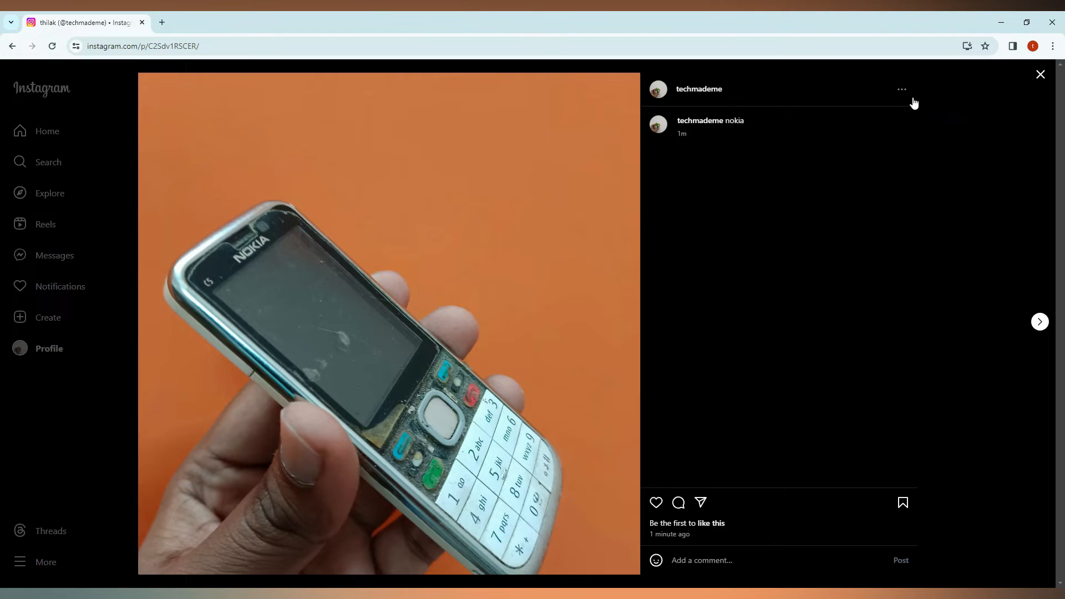
click(901, 88)
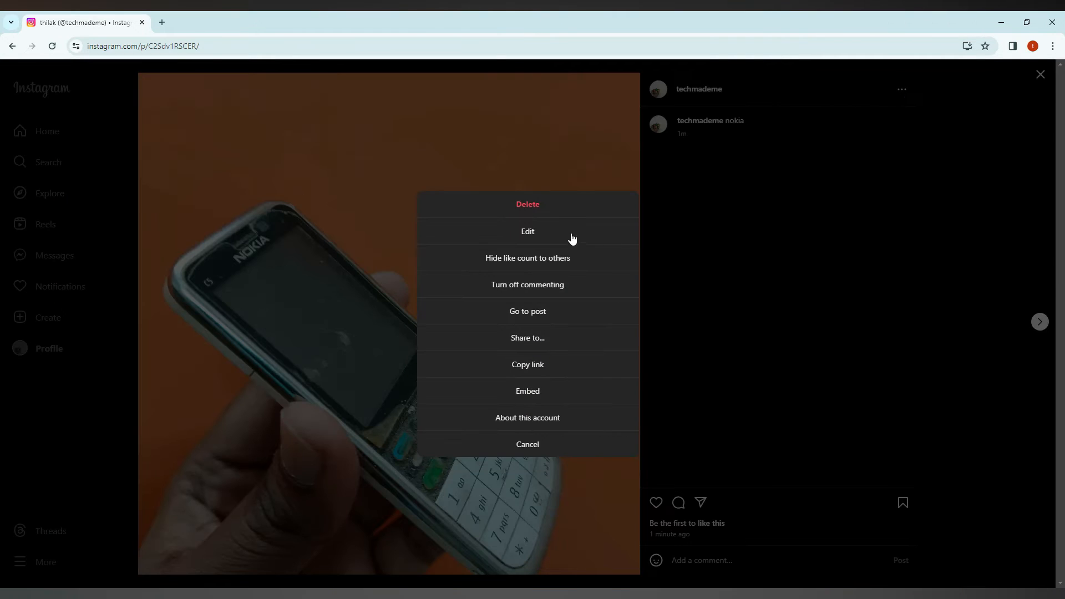
mouse_move(527, 232)
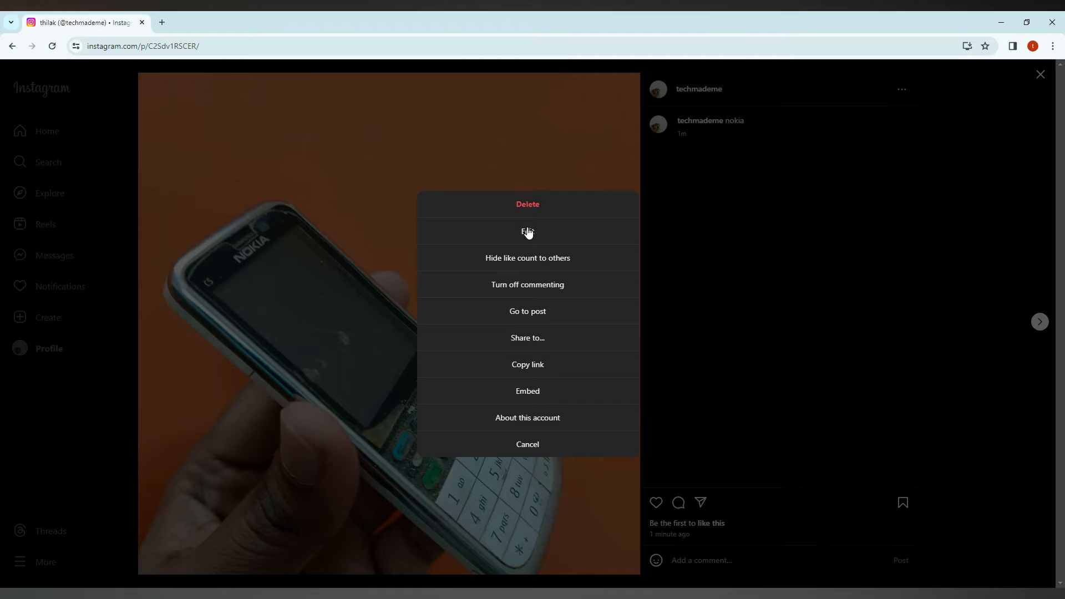
Edit the caption so it reads 'nokia c5 old mobile'
click(527, 232)
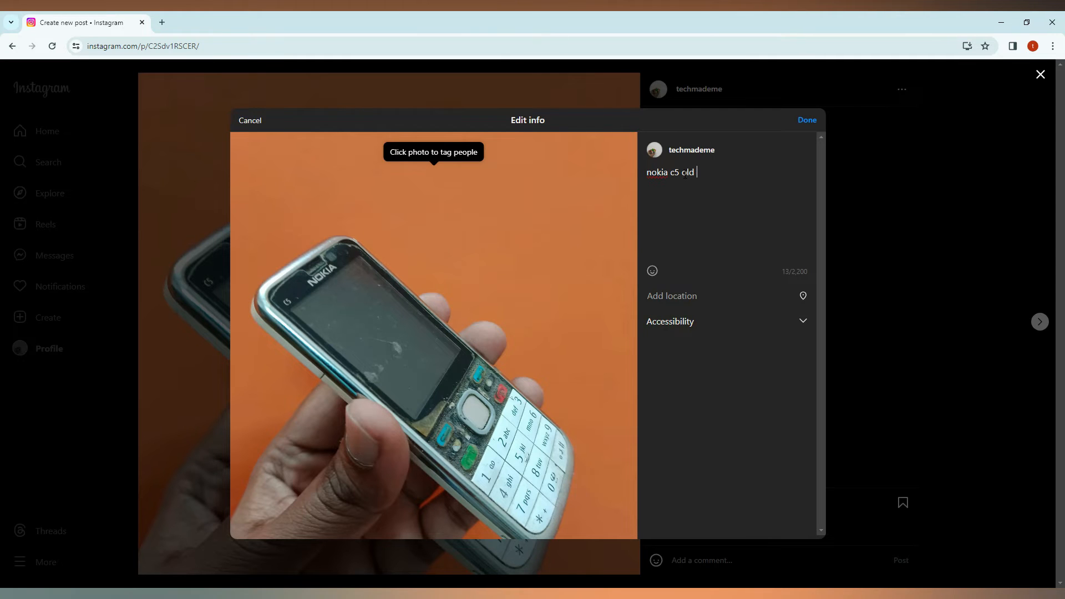
text(mobile)
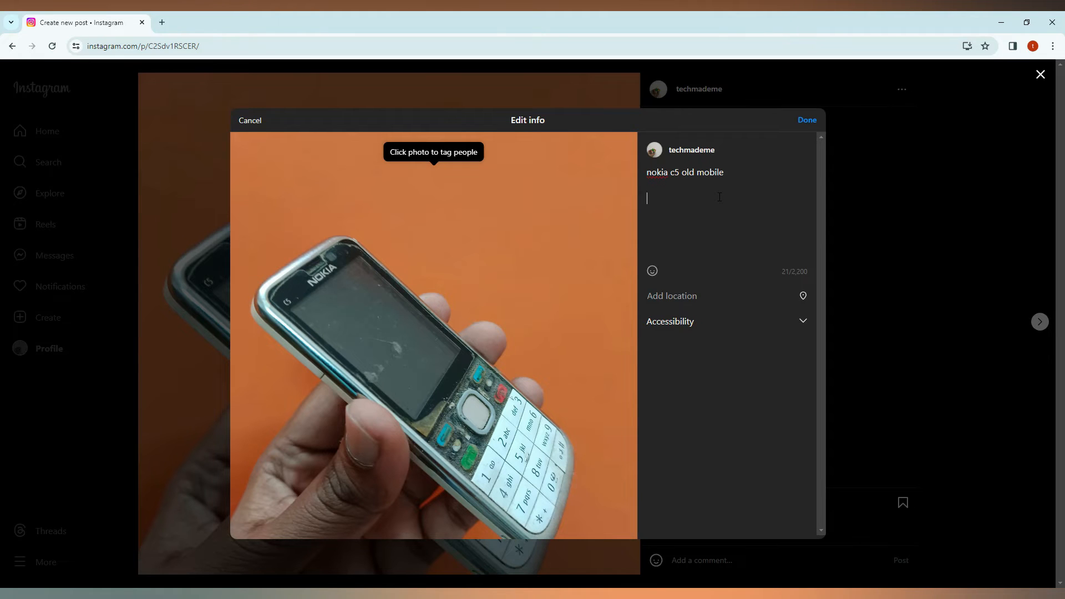
Add '#nokia #old #phone' on a new line below the caption
text(#n)
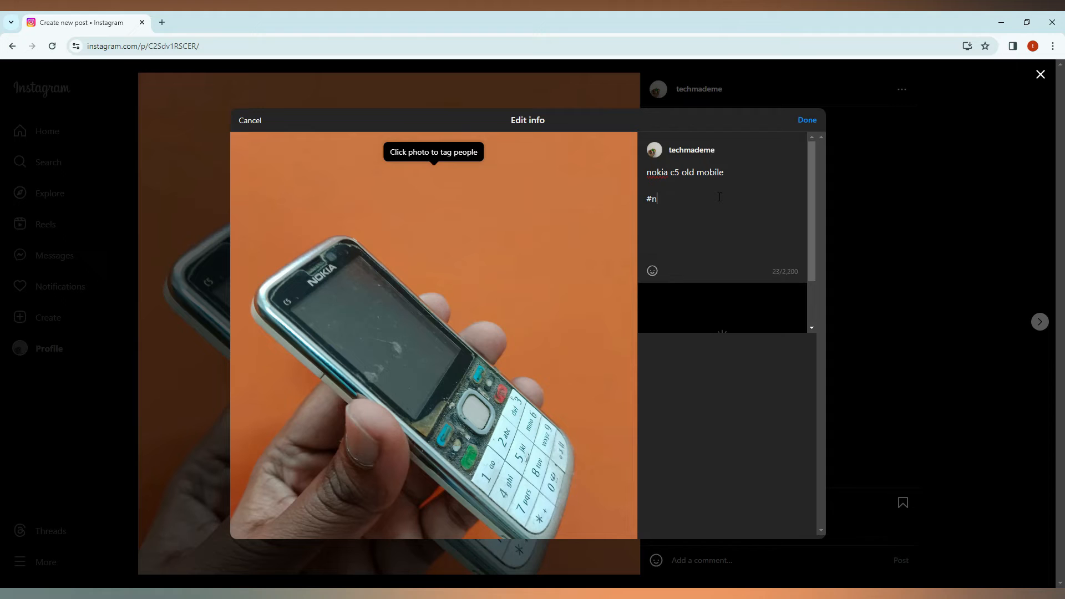
text(o)
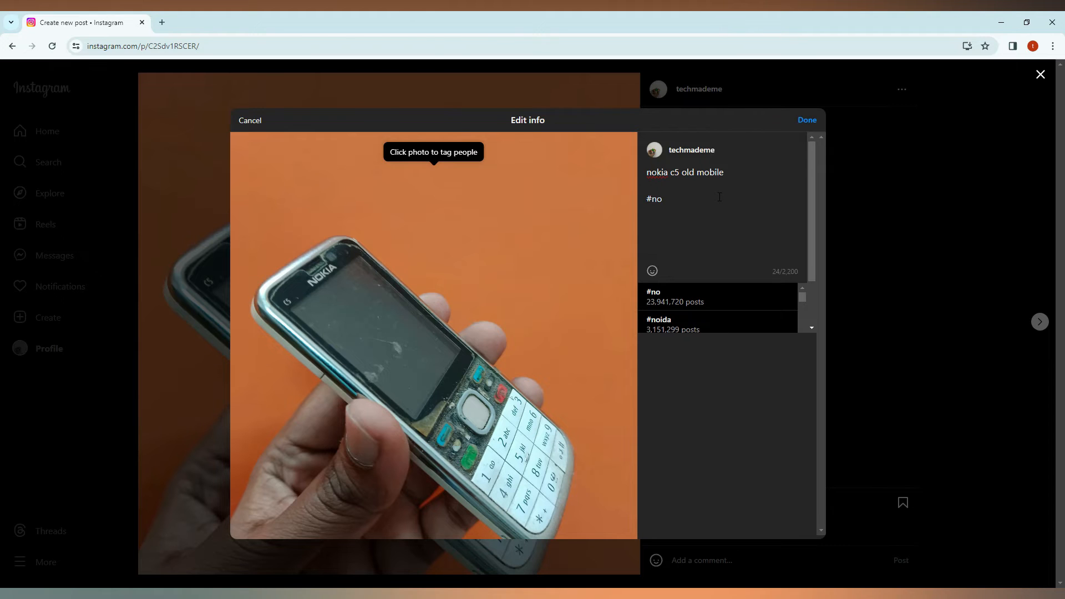
text(kia)
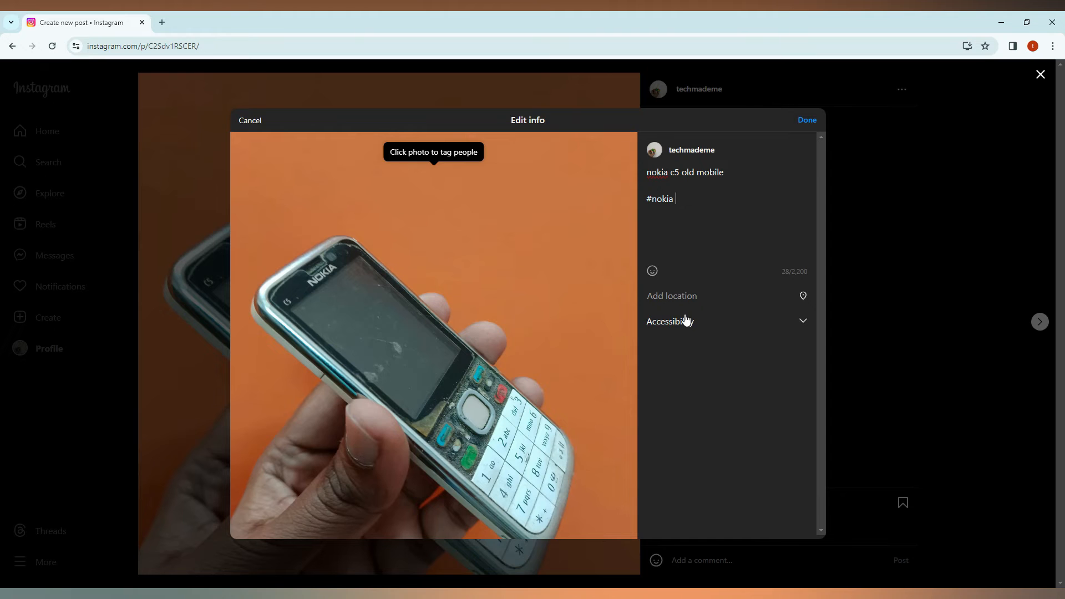
text(#o)
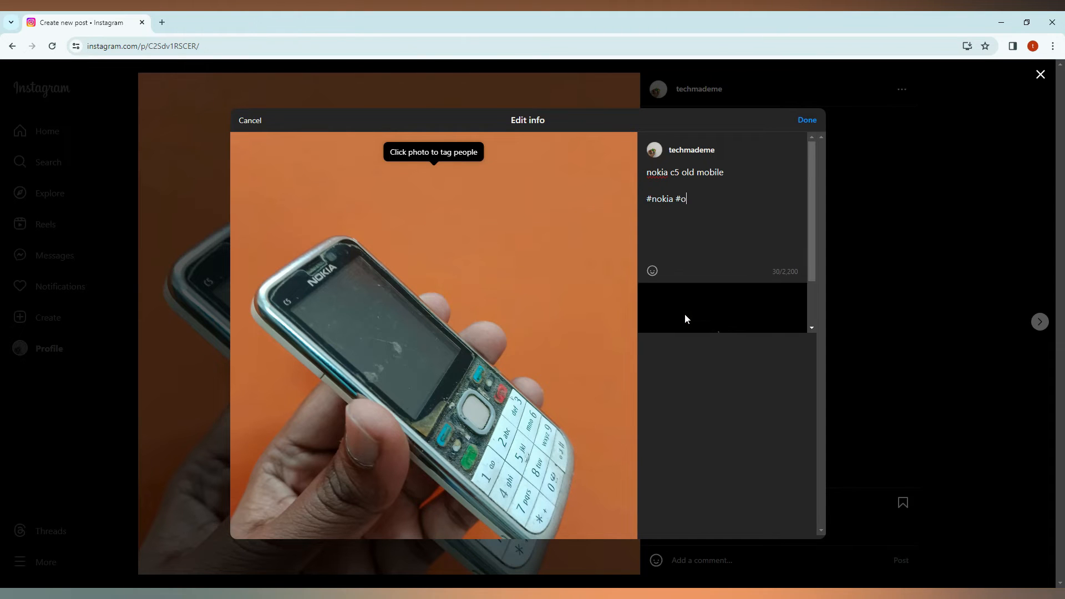
text(ld)
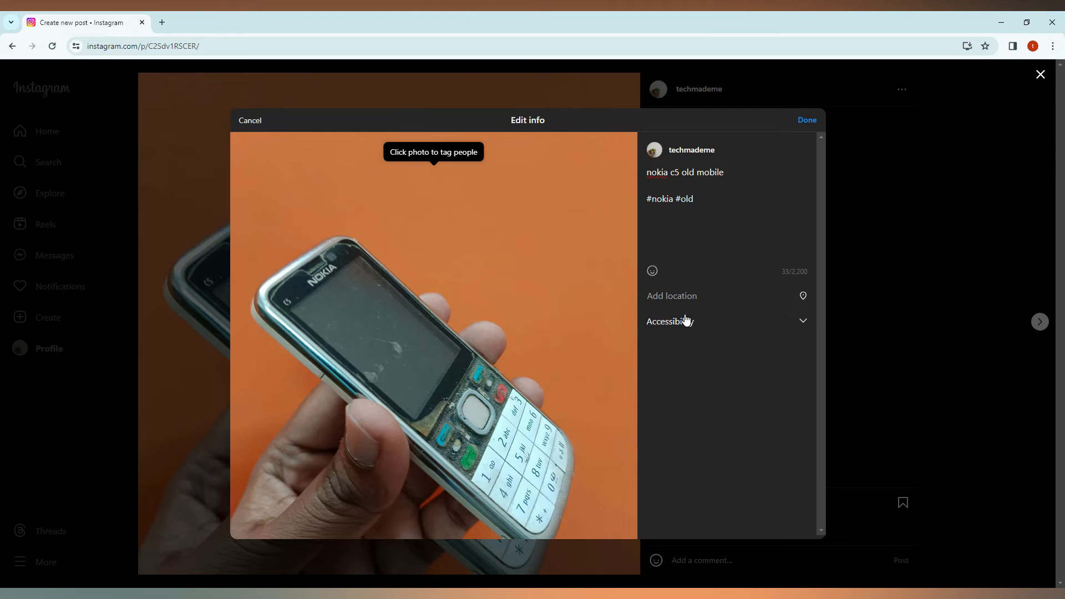
text(#phoi)
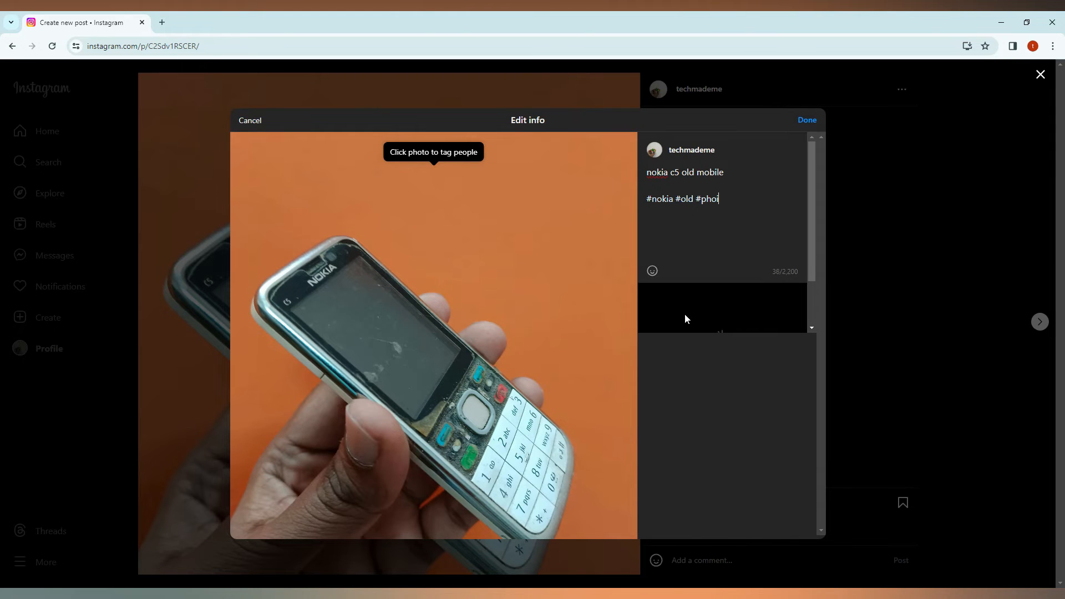
text(ne)
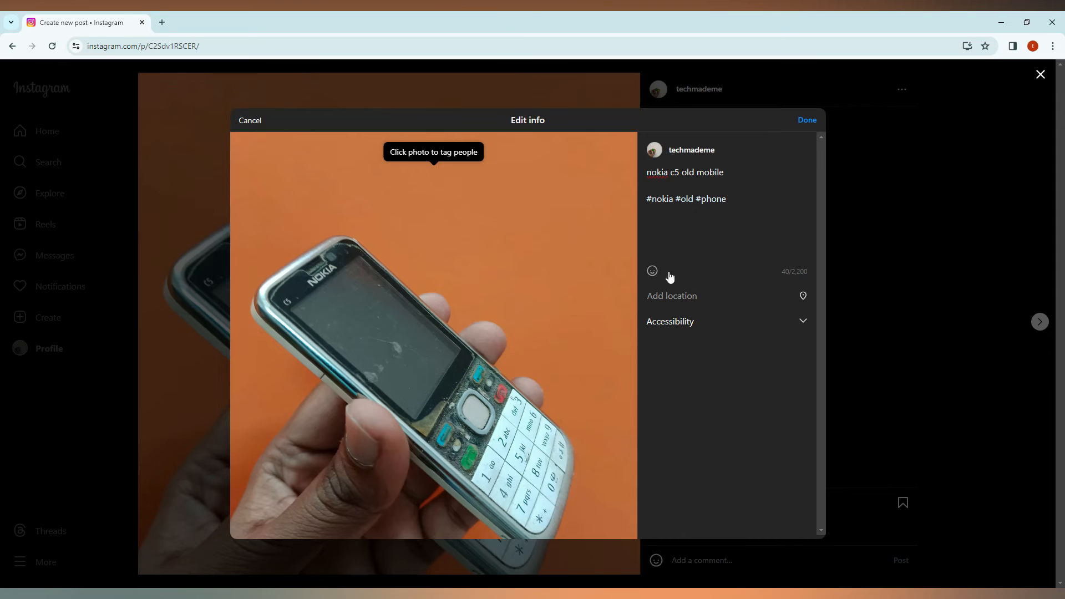
Insert a fire emoji after 'nokia c5 old mobile' and collapse the Accessibility section
click(651, 271)
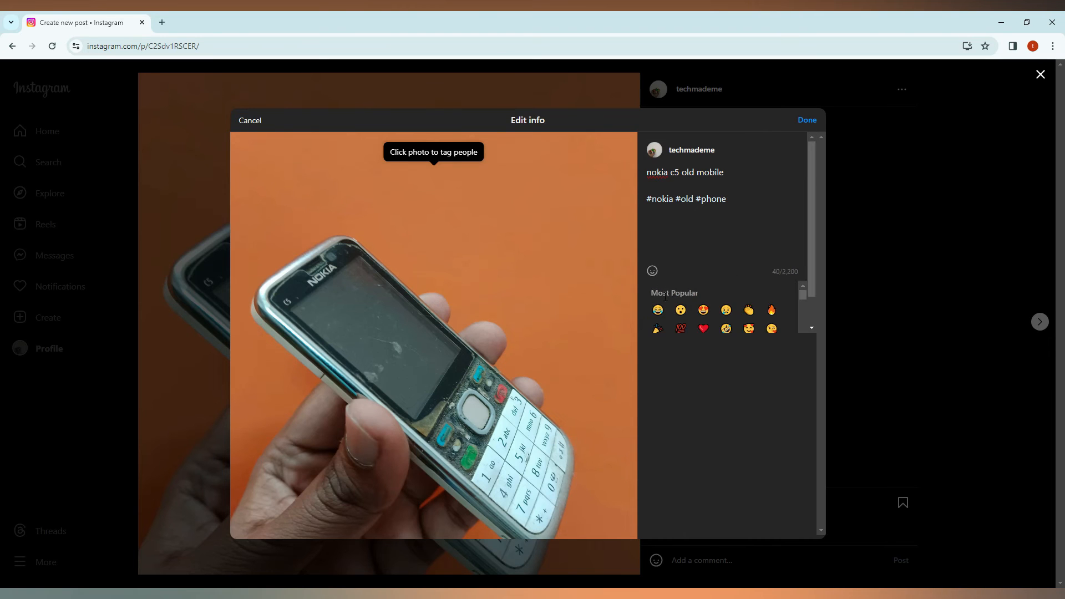
click(749, 309)
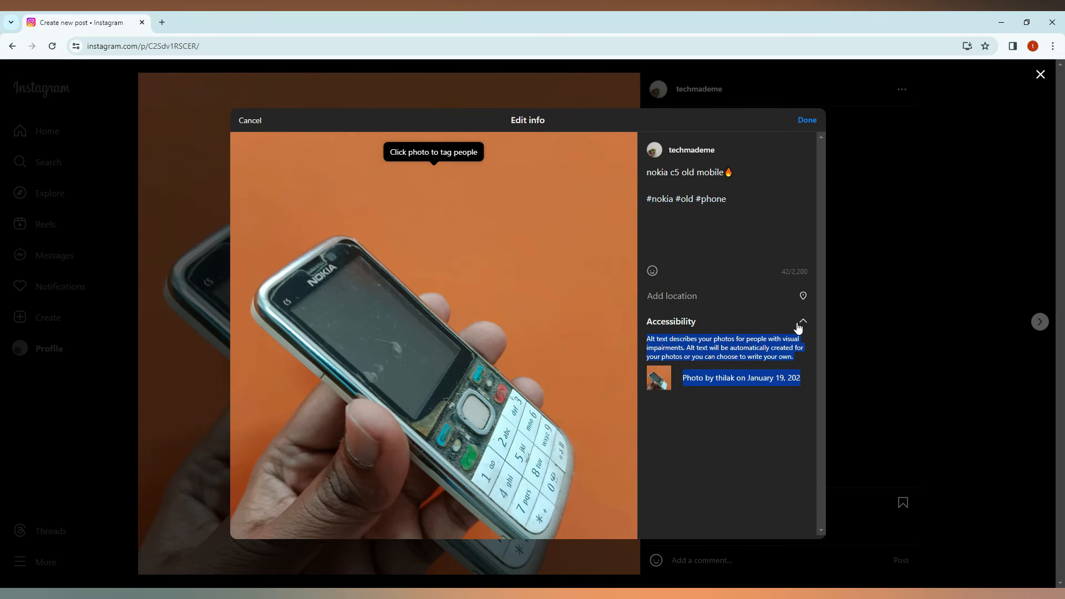
click(801, 322)
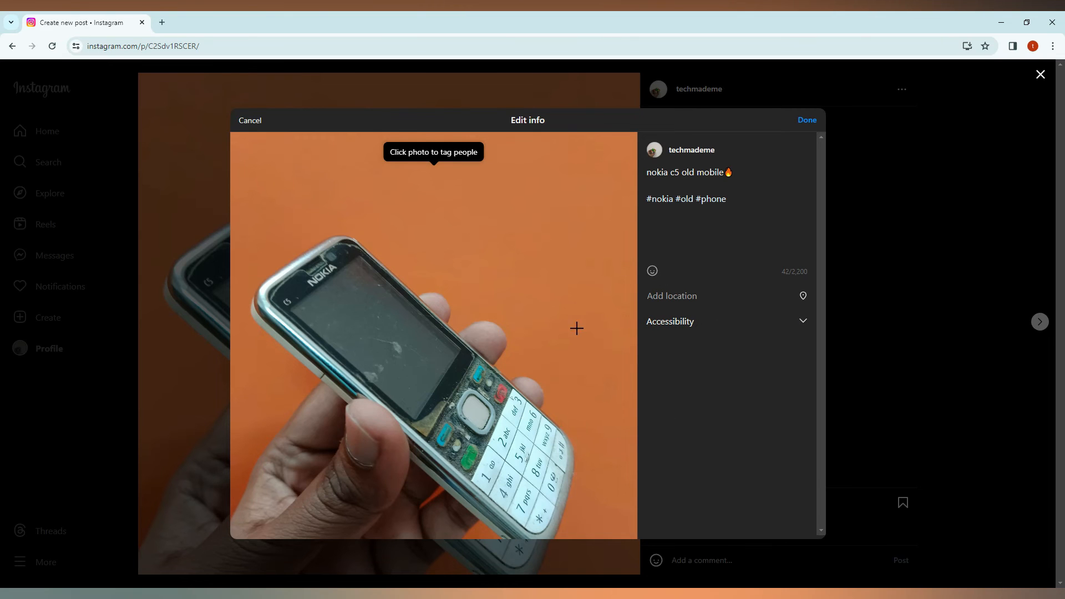
mouse_move(833, 205)
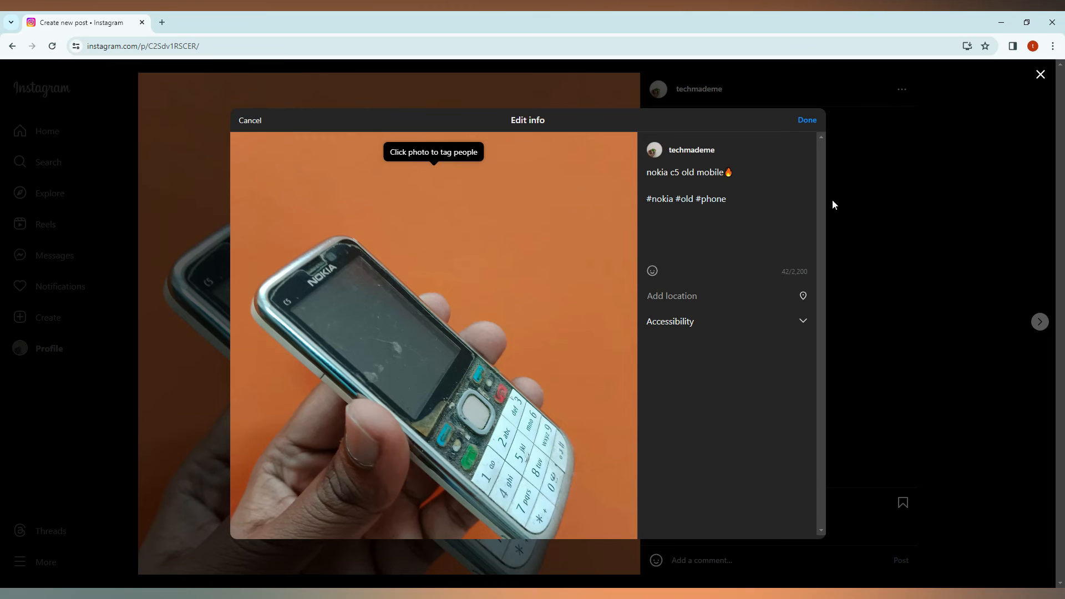
mouse_move(783, 283)
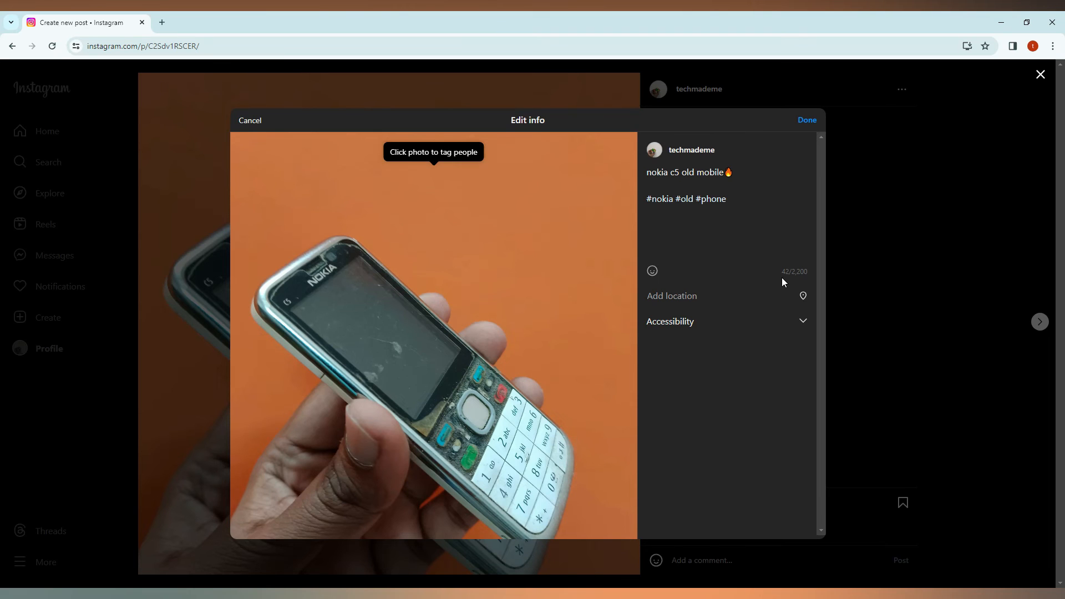
mouse_move(807, 282)
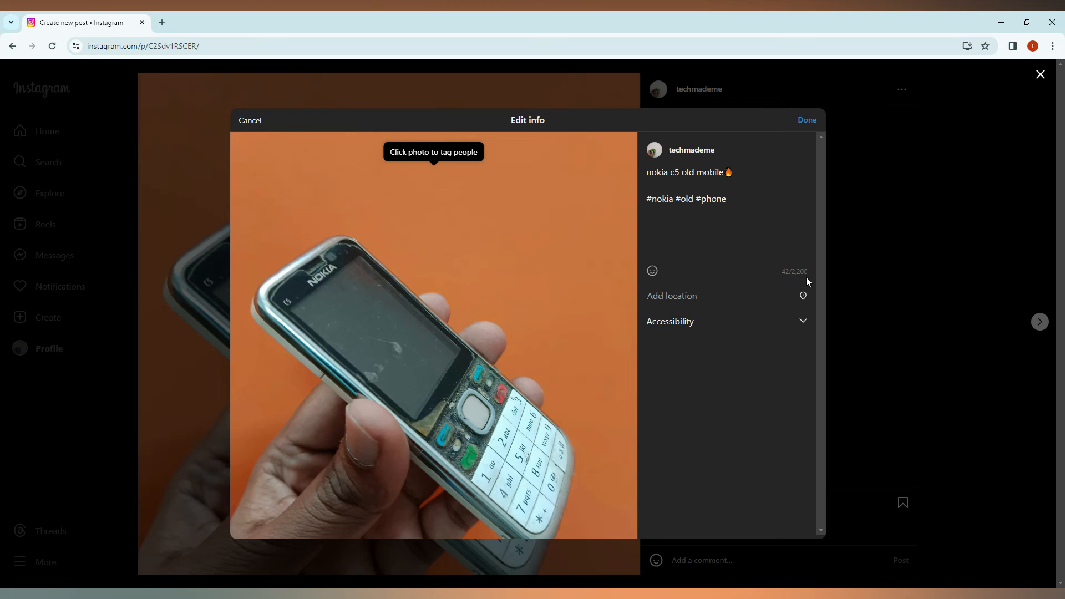
mouse_move(805, 281)
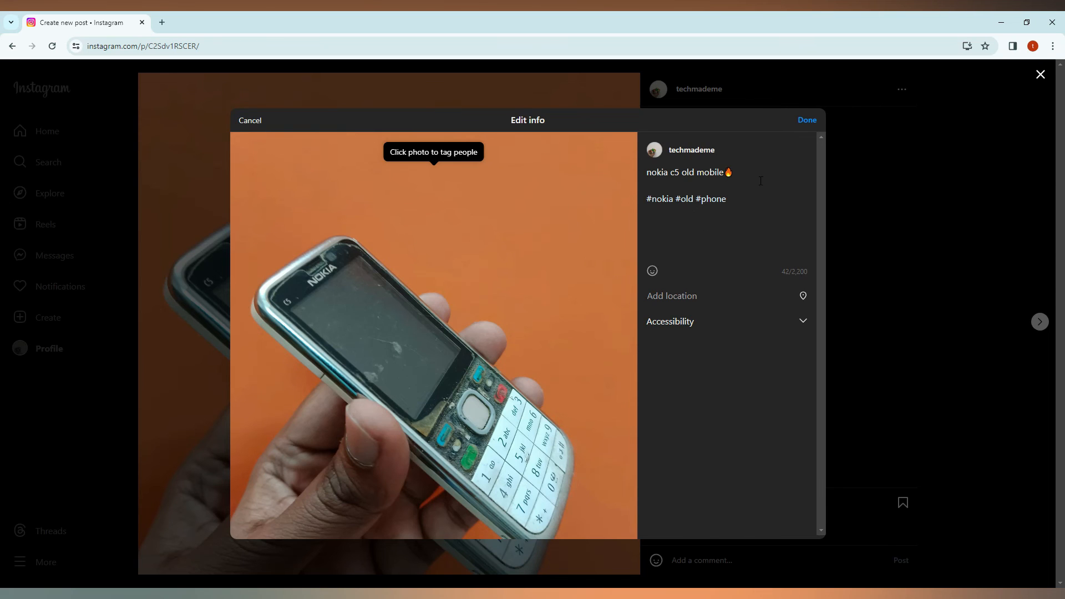
Save the caption edits with Done and close the post back to the profile
click(806, 119)
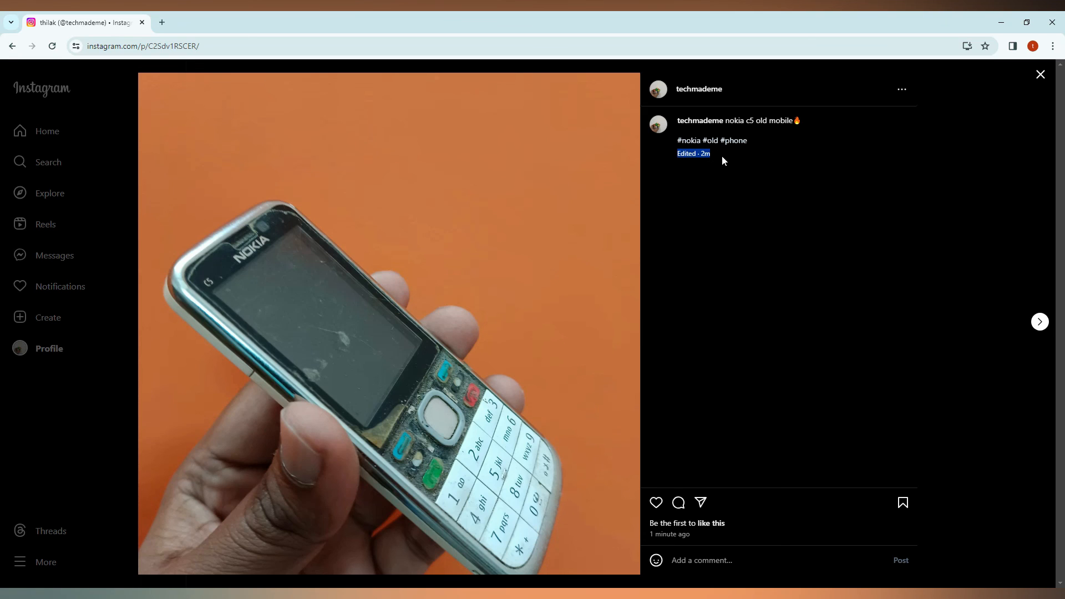
mouse_move(754, 270)
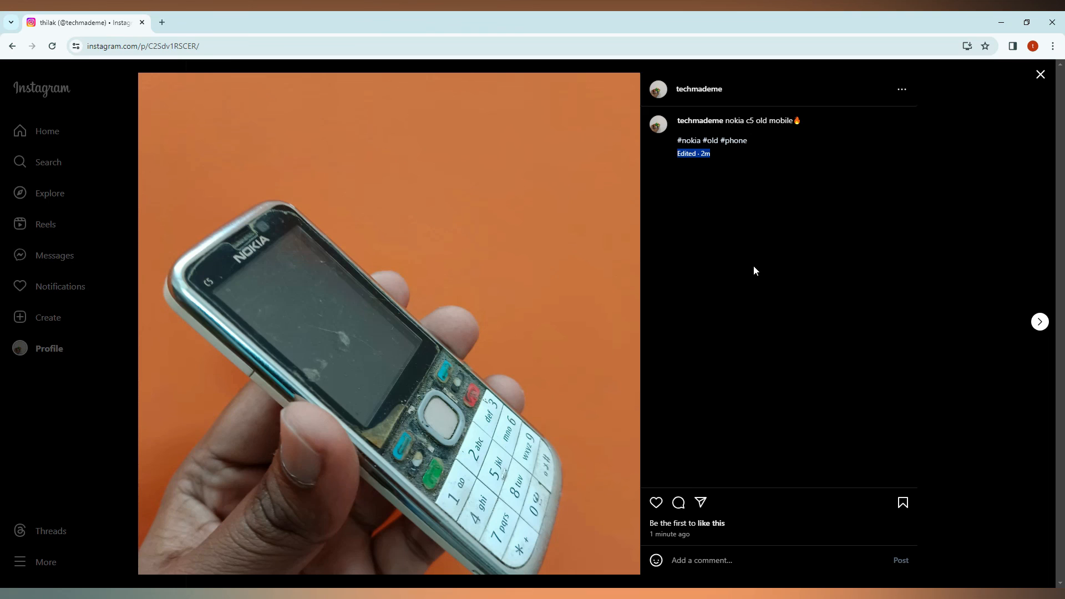
mouse_move(1012, 97)
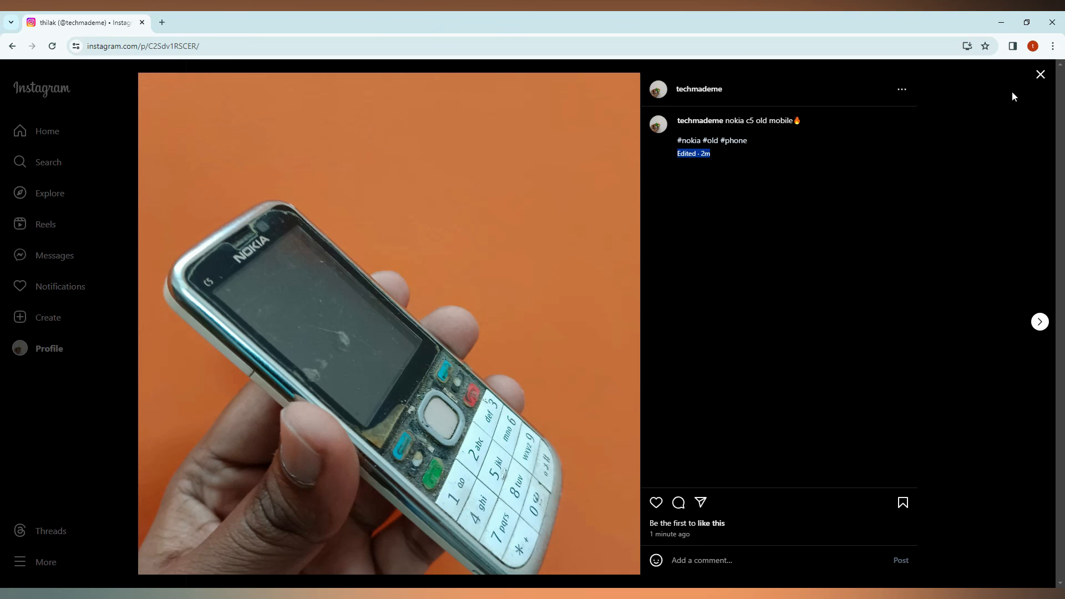
click(1039, 74)
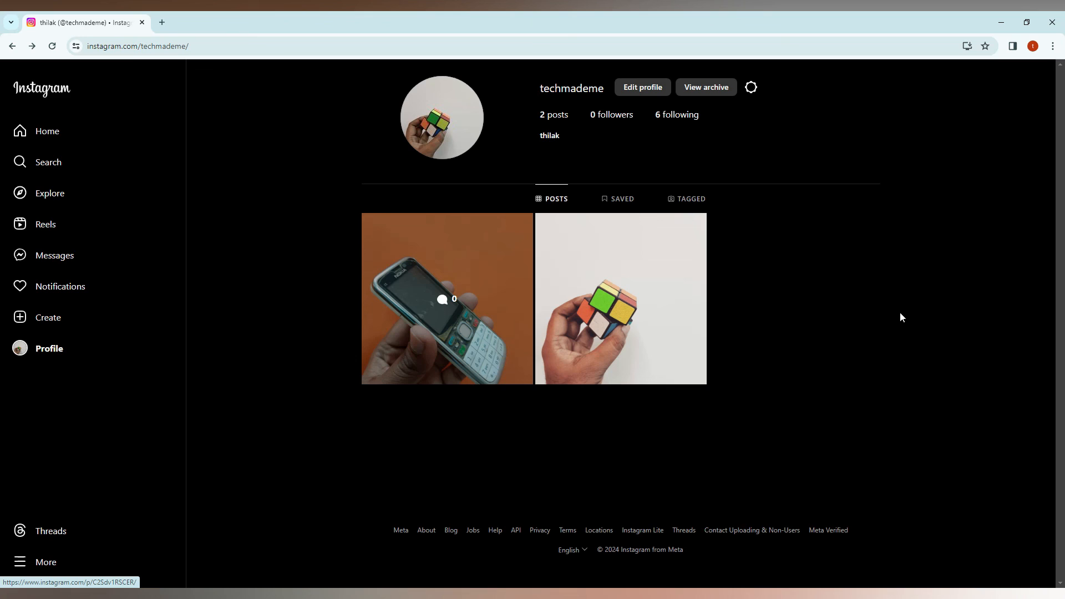
mouse_move(896, 315)
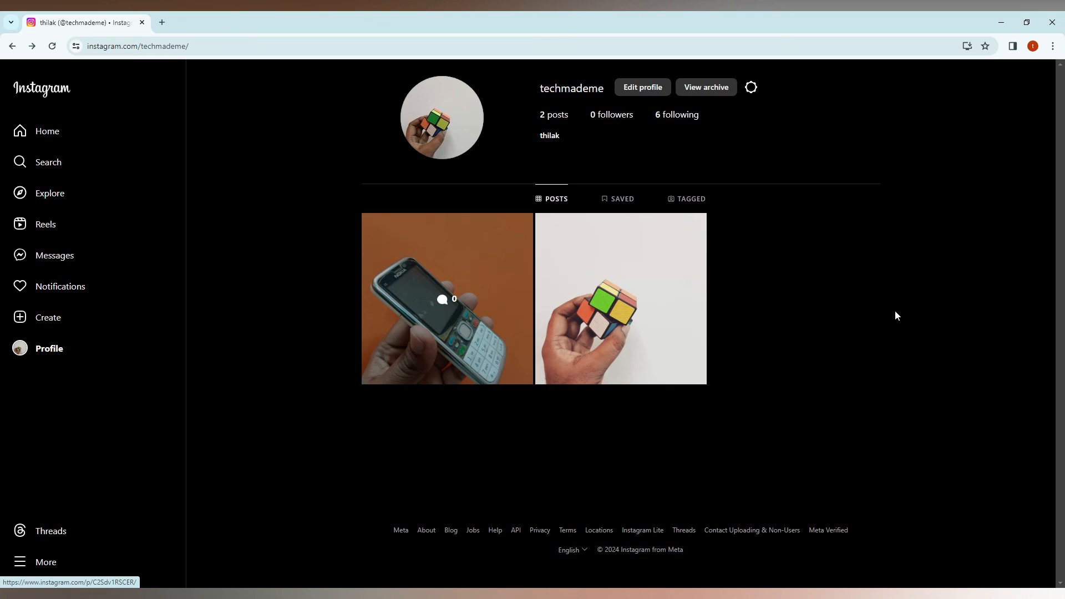